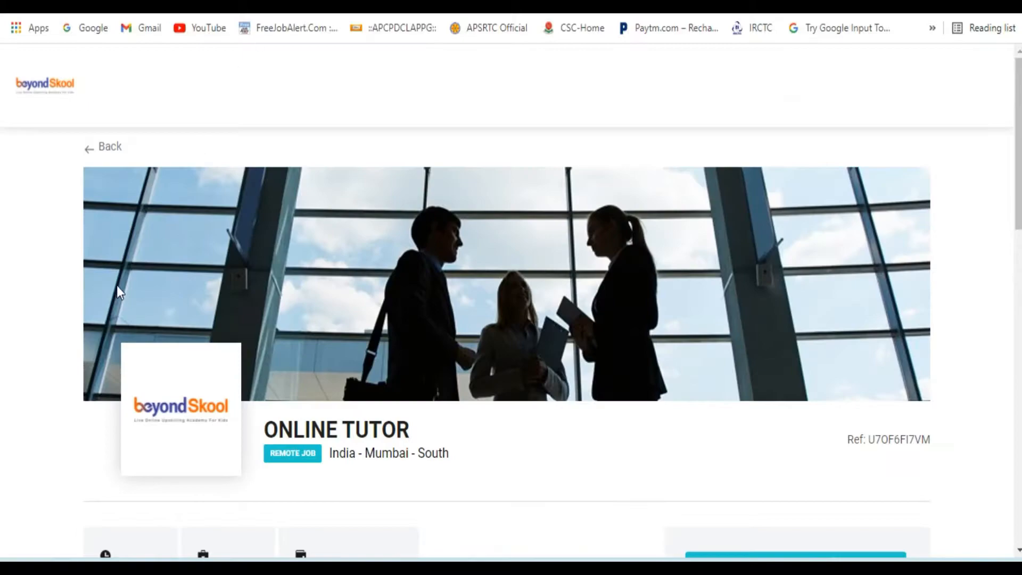
Scroll down through the BeyondSkool Online Tutor posting before moving to the Wipro job.
scroll(down, 3)
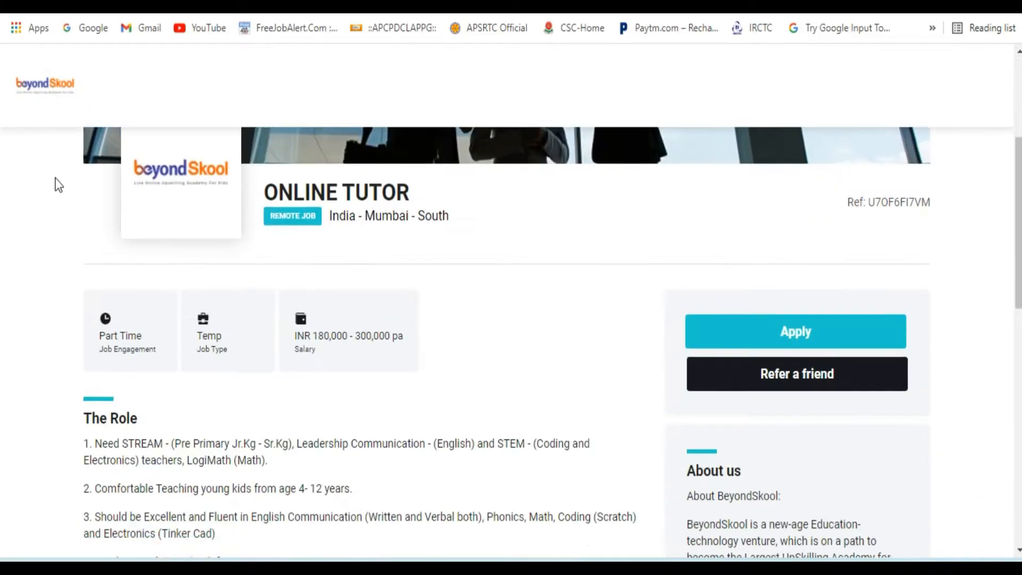
scroll(down, 3)
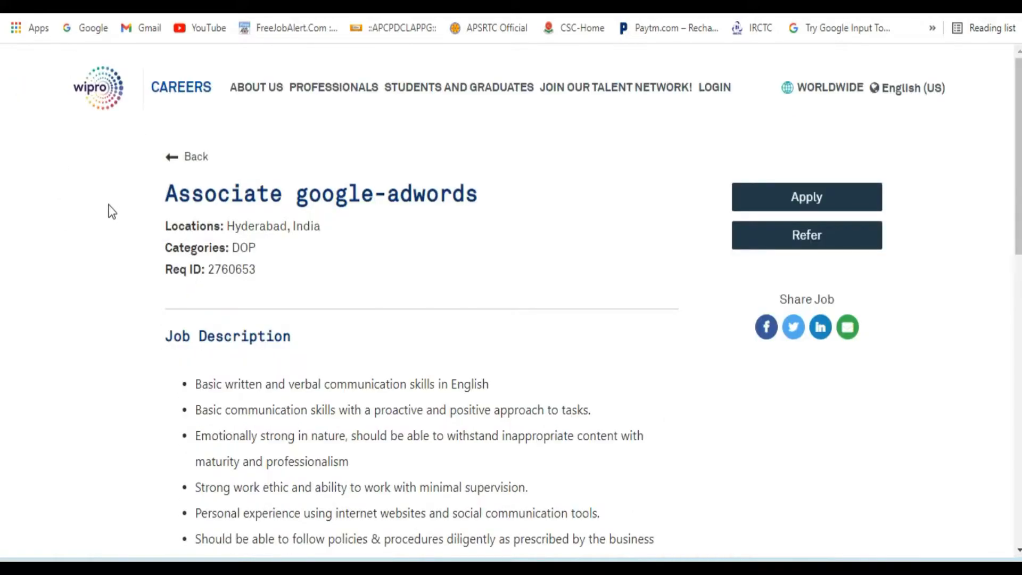
mouse_move(143, 212)
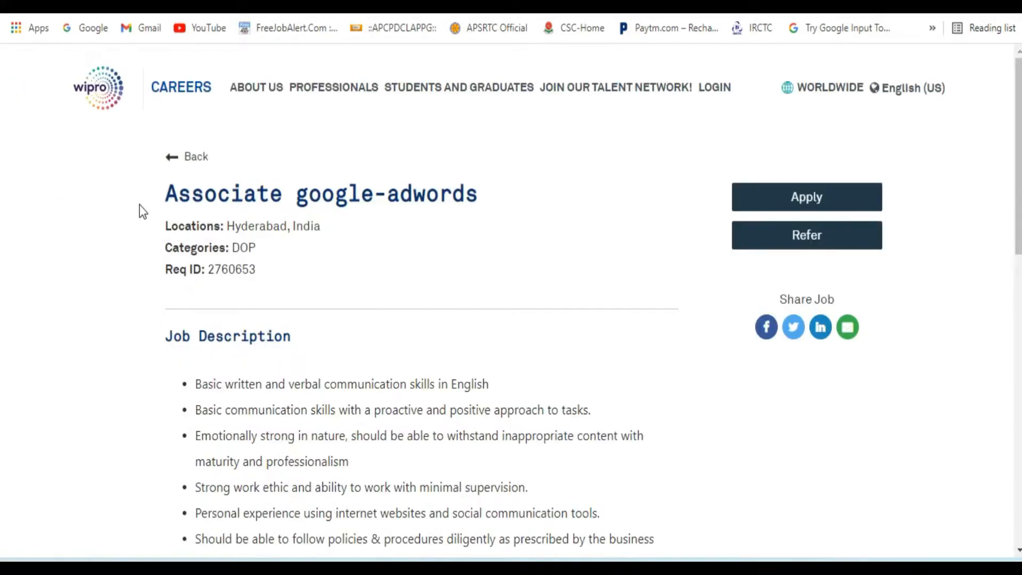
mouse_move(262, 305)
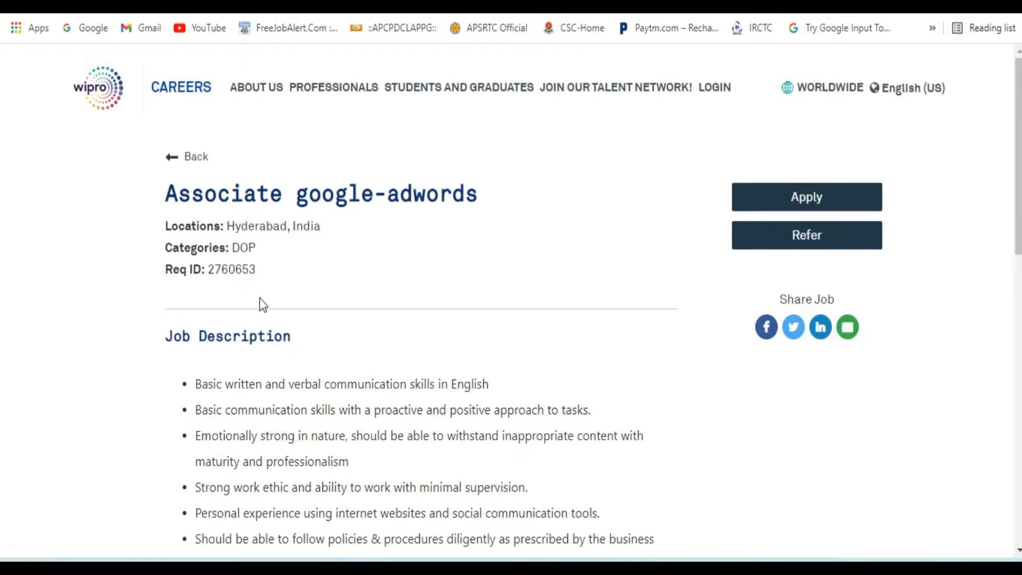
mouse_move(205, 319)
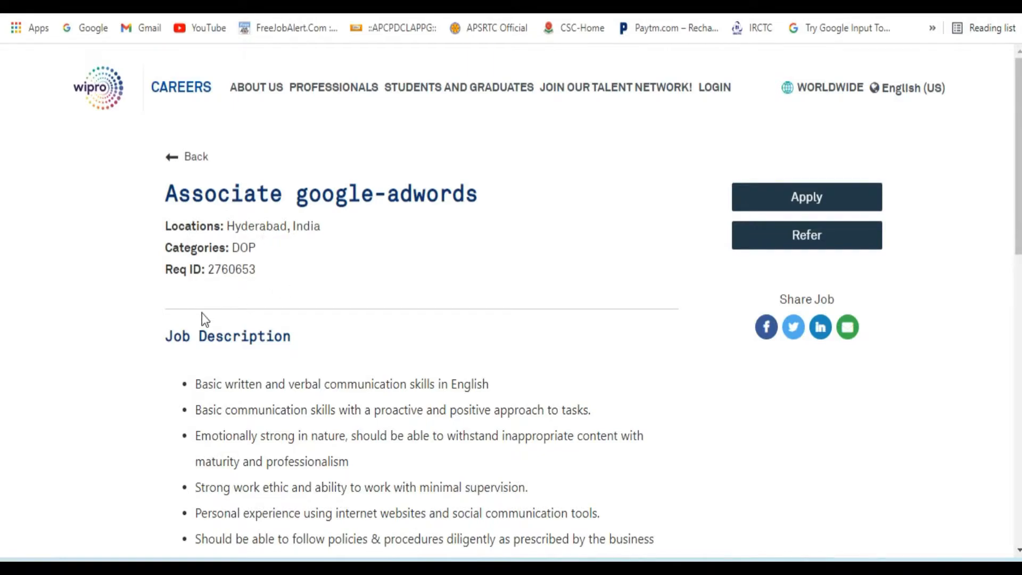
scroll(down, 3)
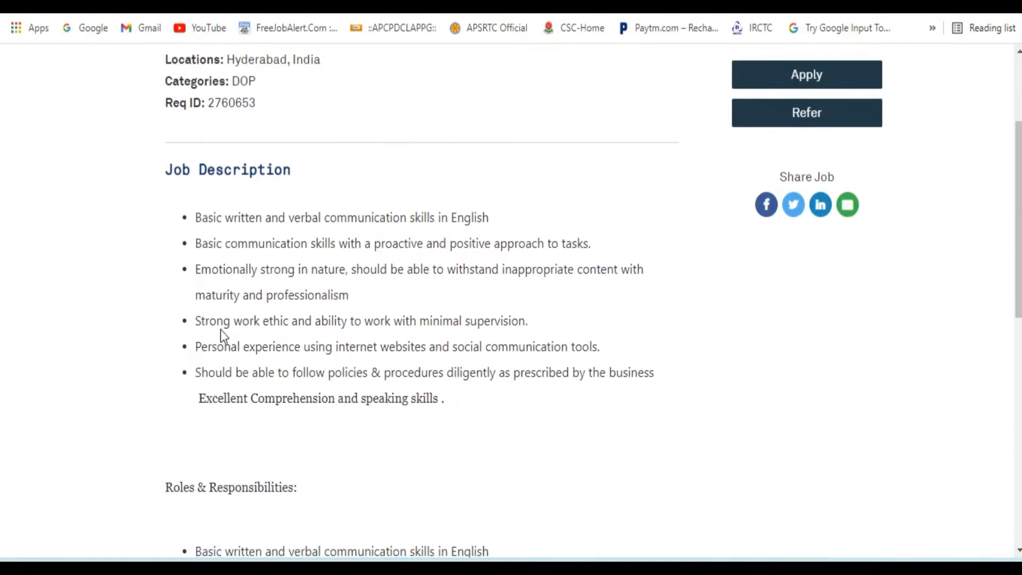
mouse_move(196, 224)
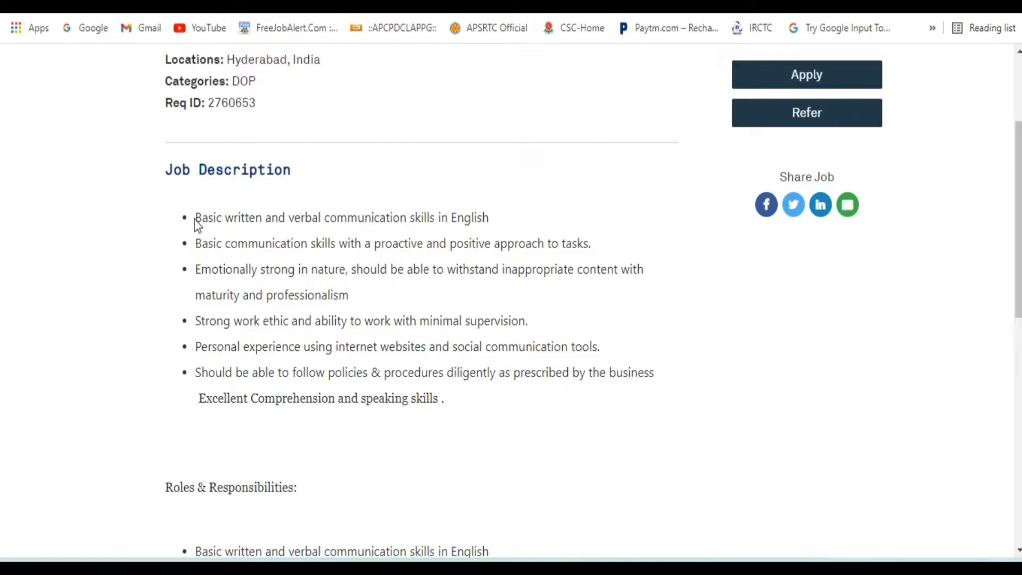
mouse_move(234, 224)
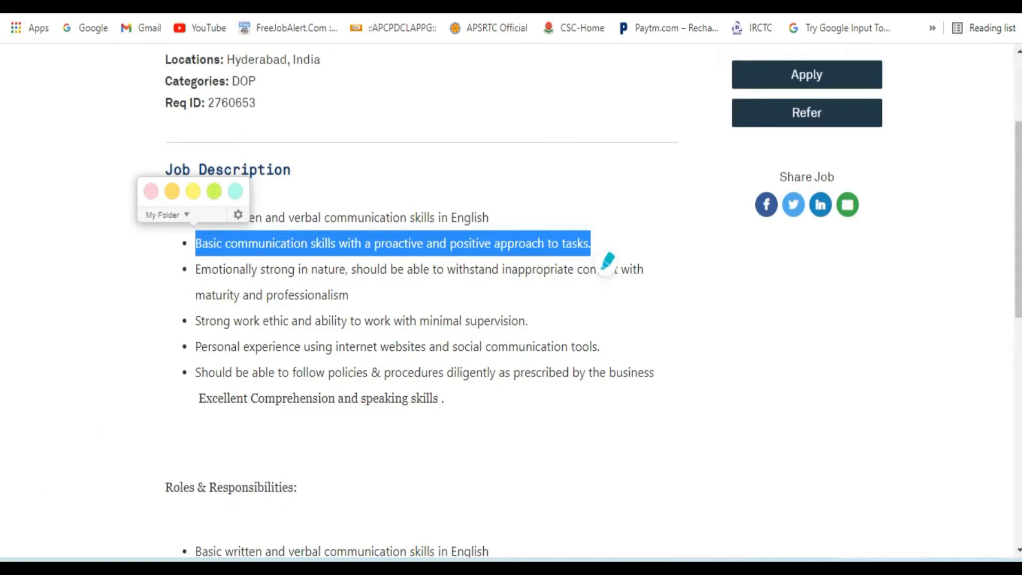
click(101, 294)
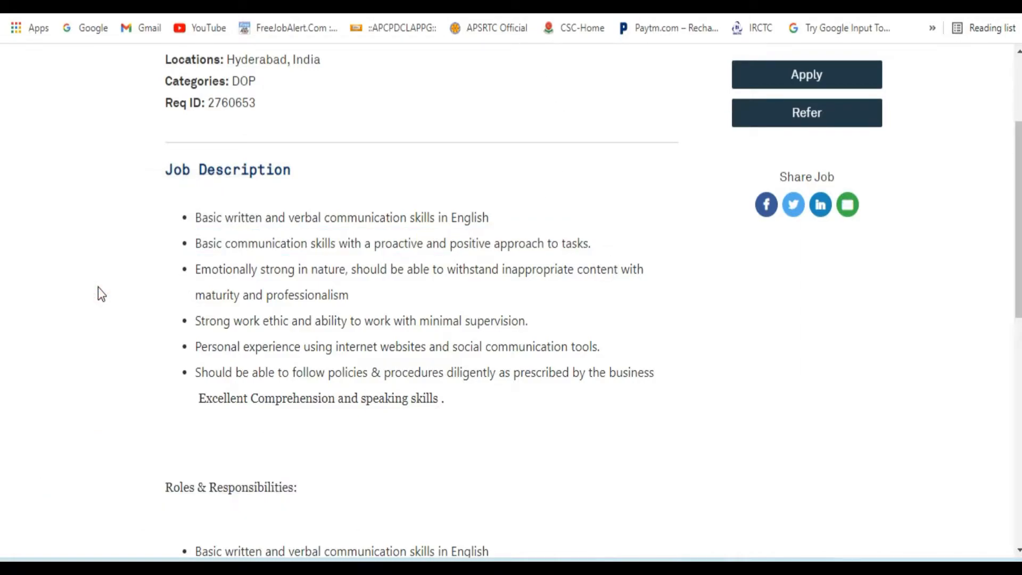
double_click(227, 269)
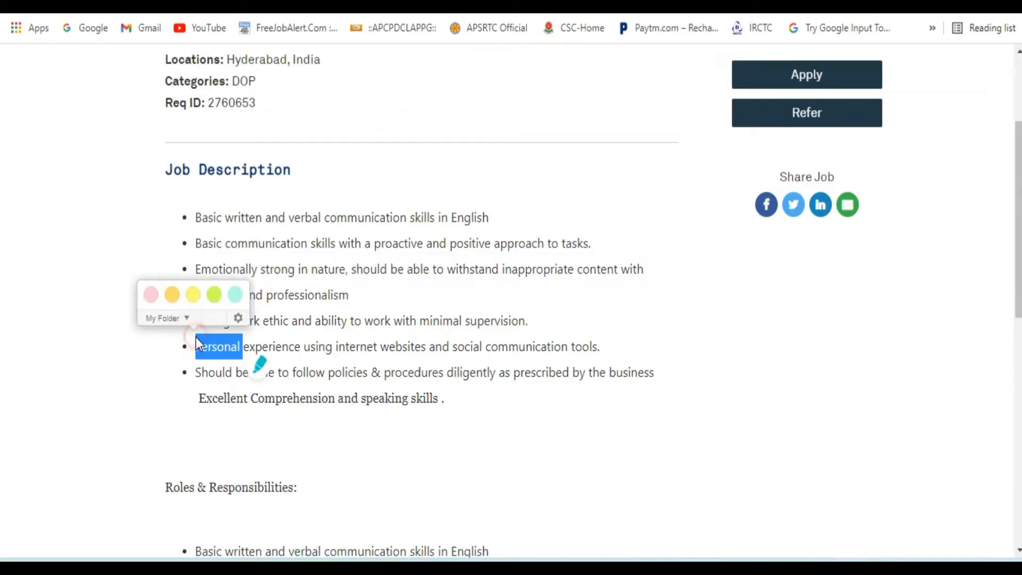
click(64, 377)
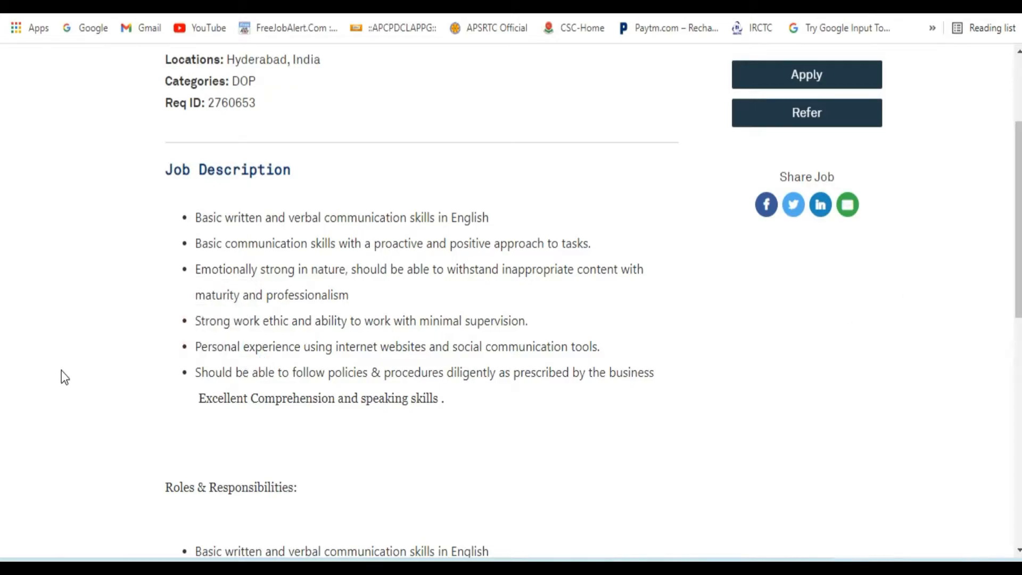
mouse_move(54, 369)
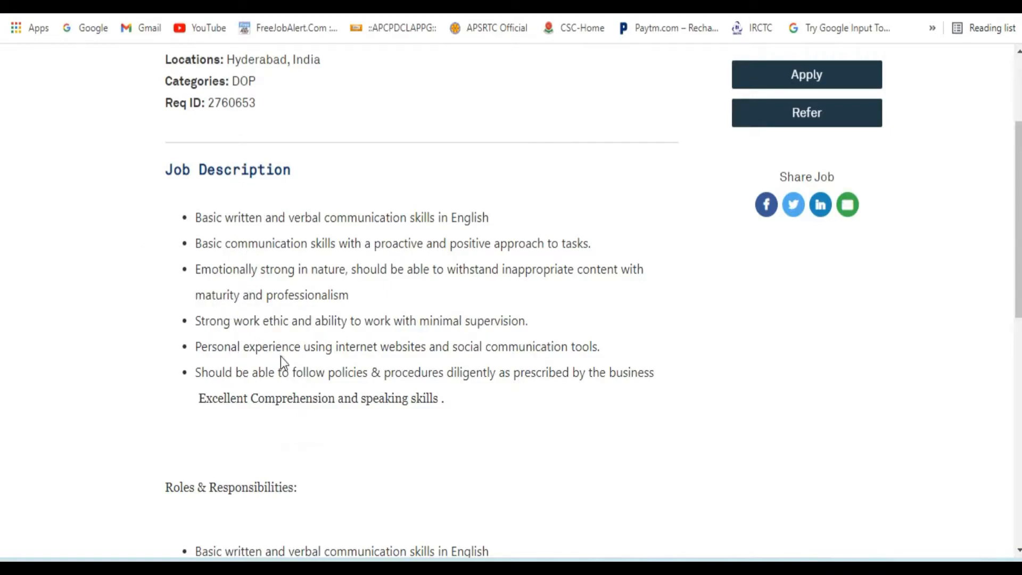
Scroll the Wipro Associate google-adwords page down to Qualifications and the footer, then back up.
scroll(down, 3)
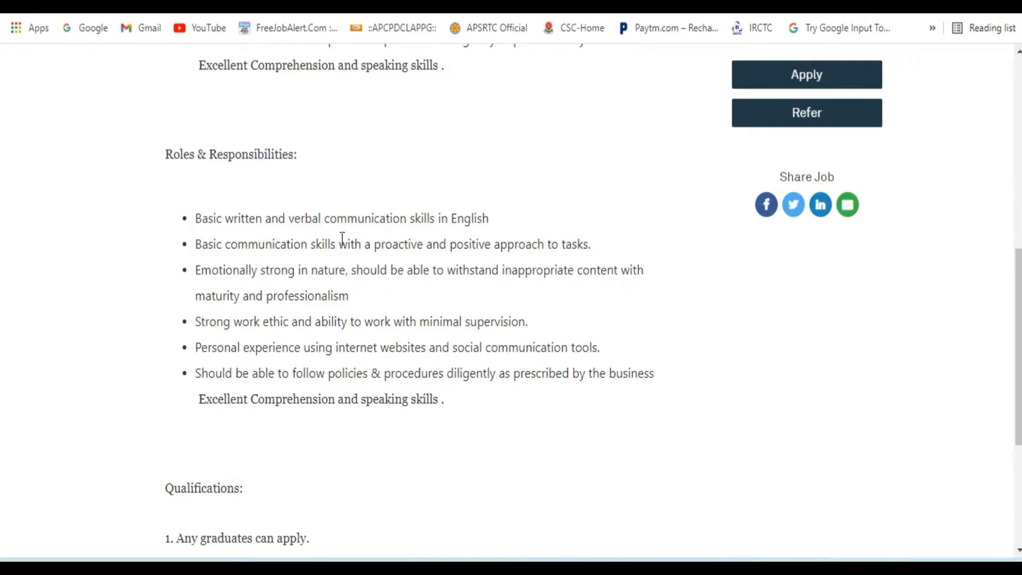
mouse_move(423, 174)
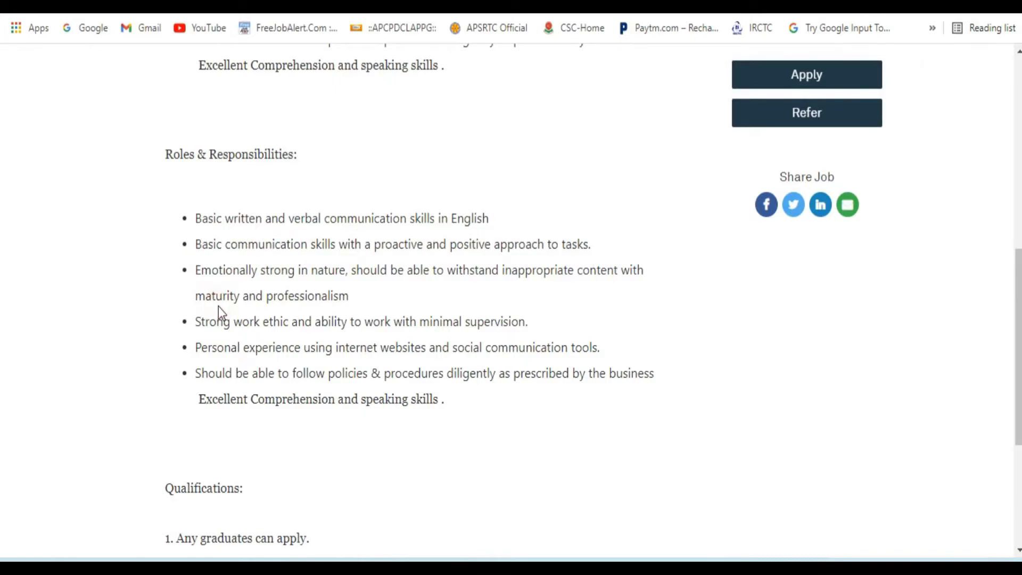
scroll(down, 3)
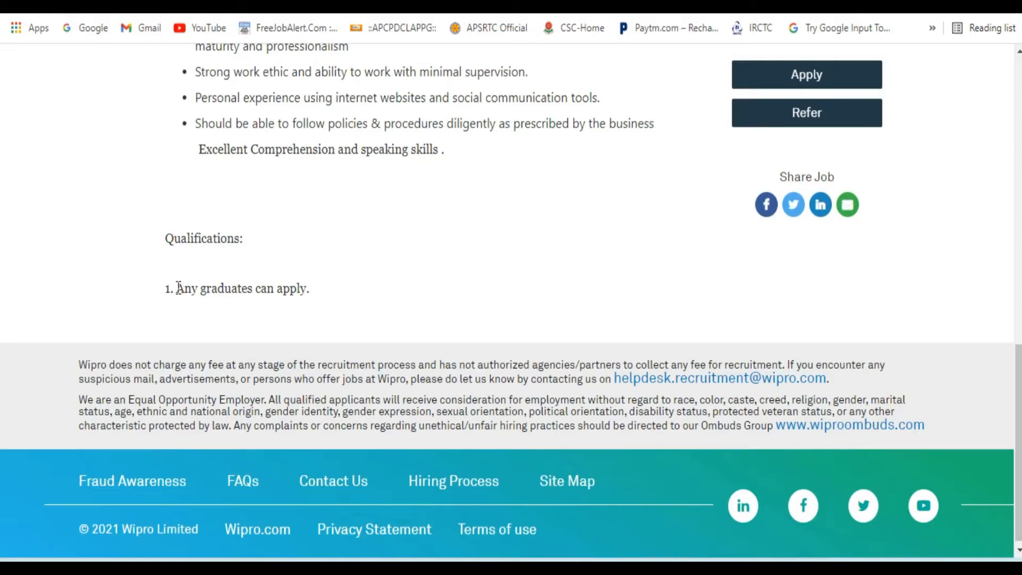
scroll(up, 3)
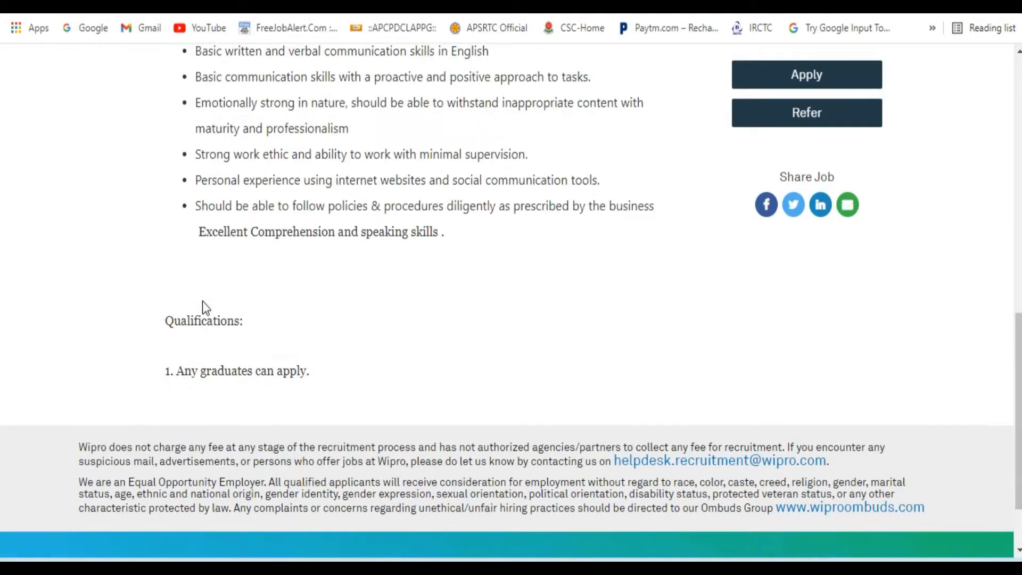
scroll(up, 3)
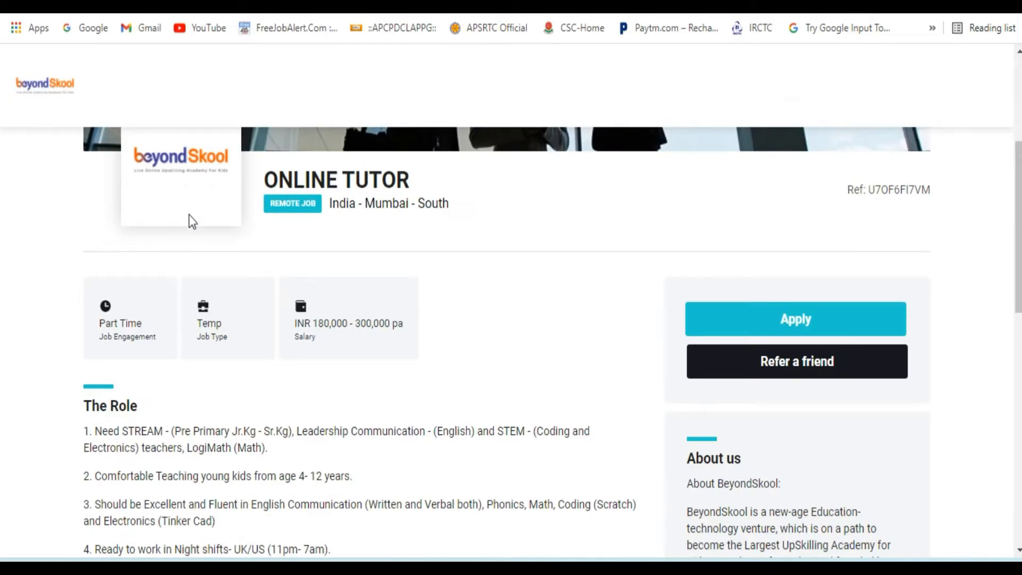
scroll(down, 3)
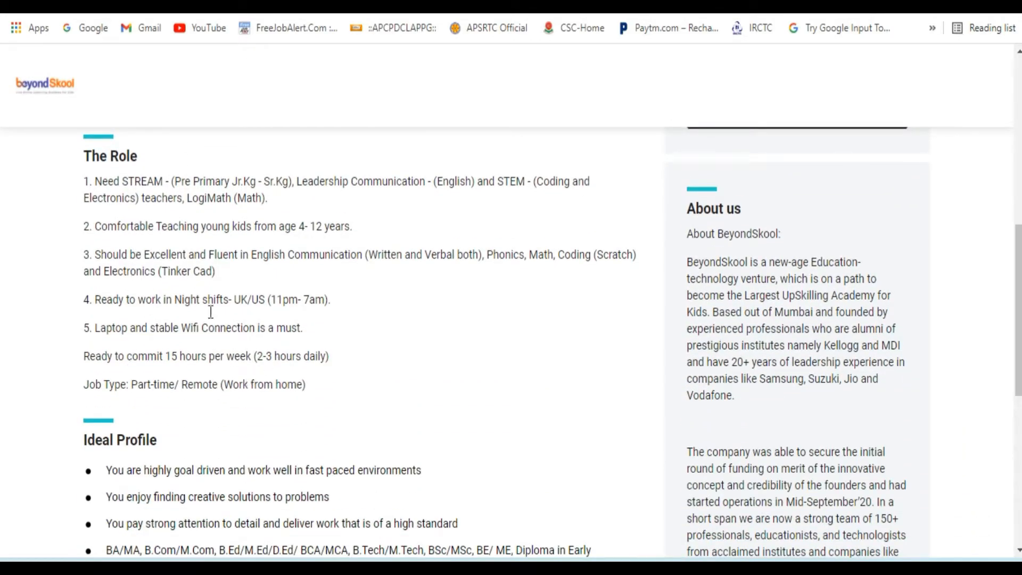
mouse_move(184, 226)
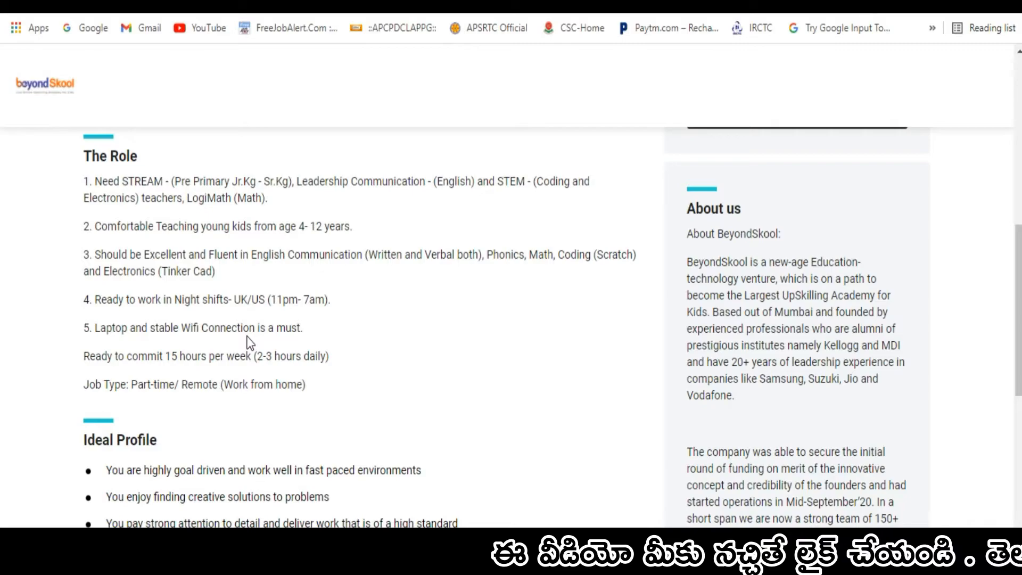
Scroll to the bottom of the Online Tutor posting, start its Snaphunt application, and return to the Wipro tab.
scroll(down, 3)
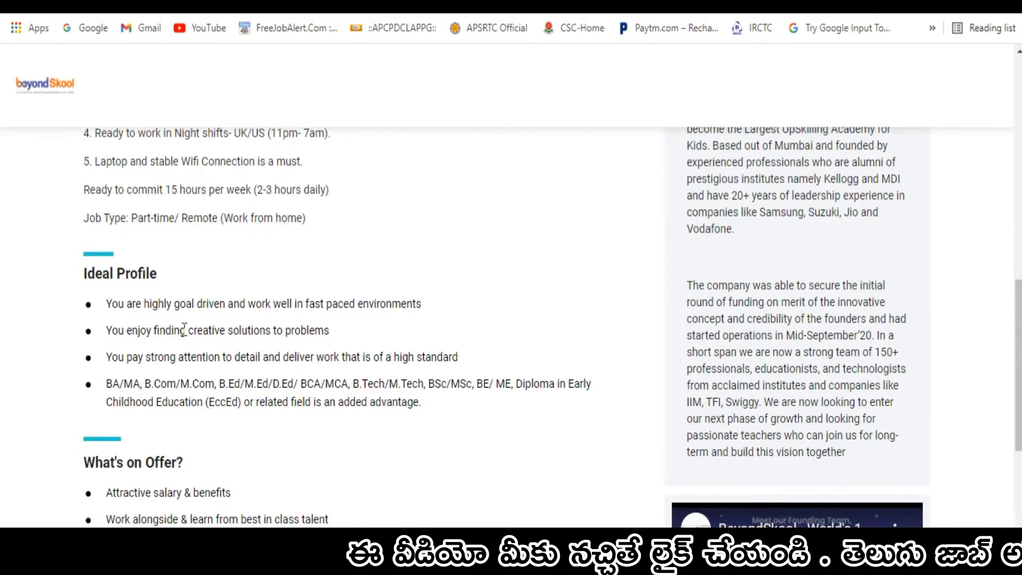
scroll(down, 3)
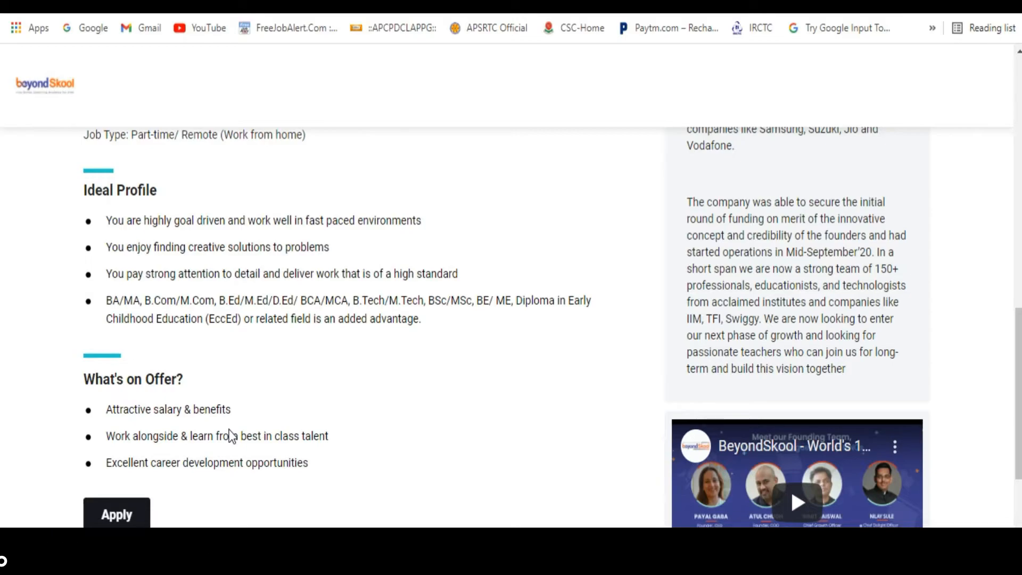
scroll(down, 3)
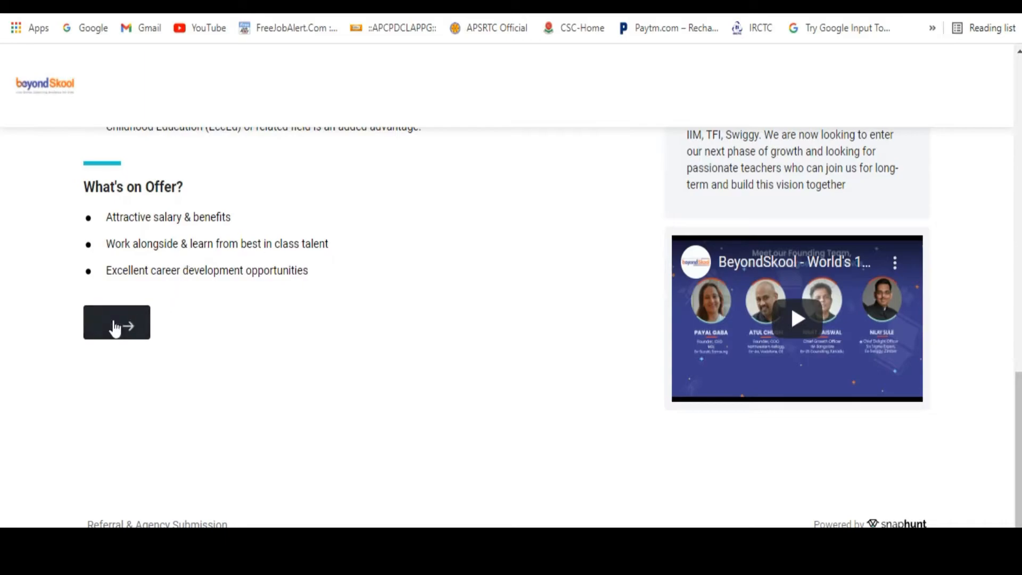
click(116, 322)
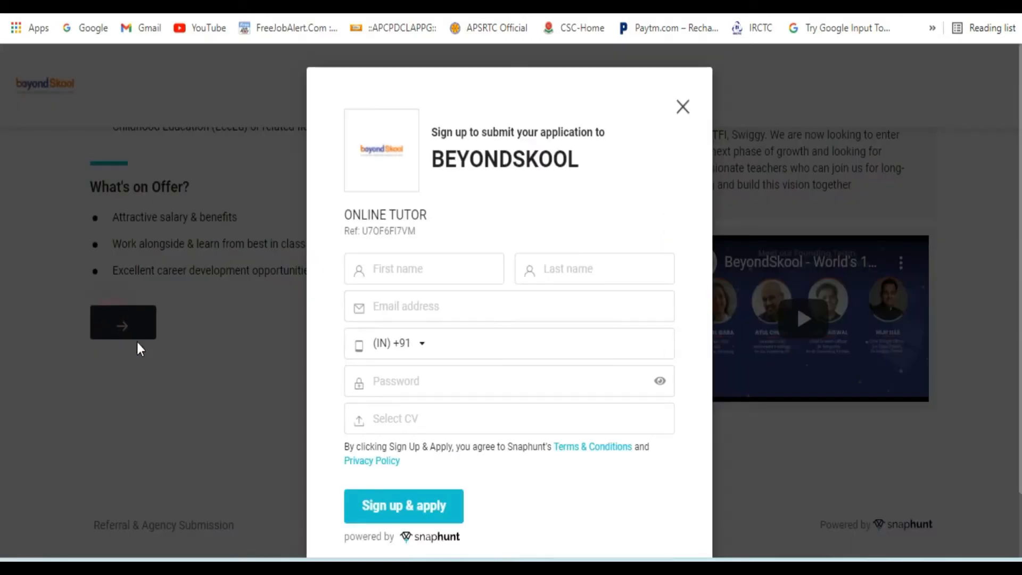
click(682, 107)
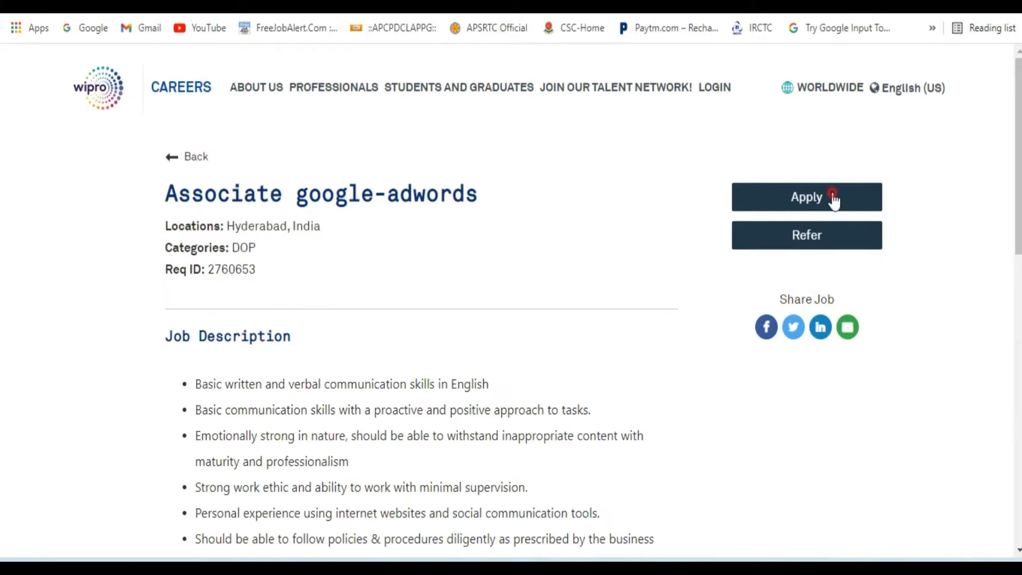
Start the Associate google-adwords application and scroll the Candidate Profile form past CV and login sections.
click(806, 197)
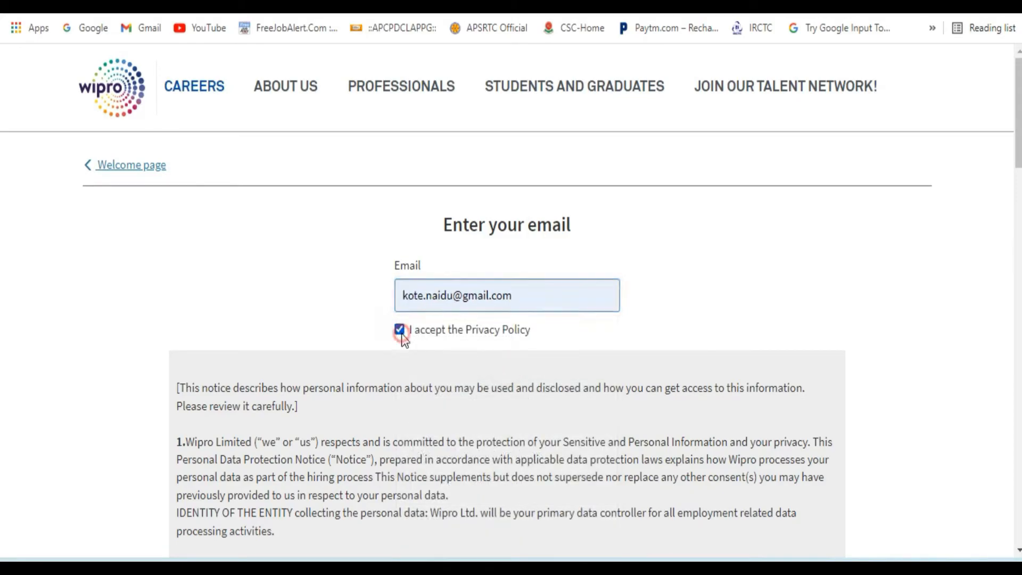
scroll(down, 3)
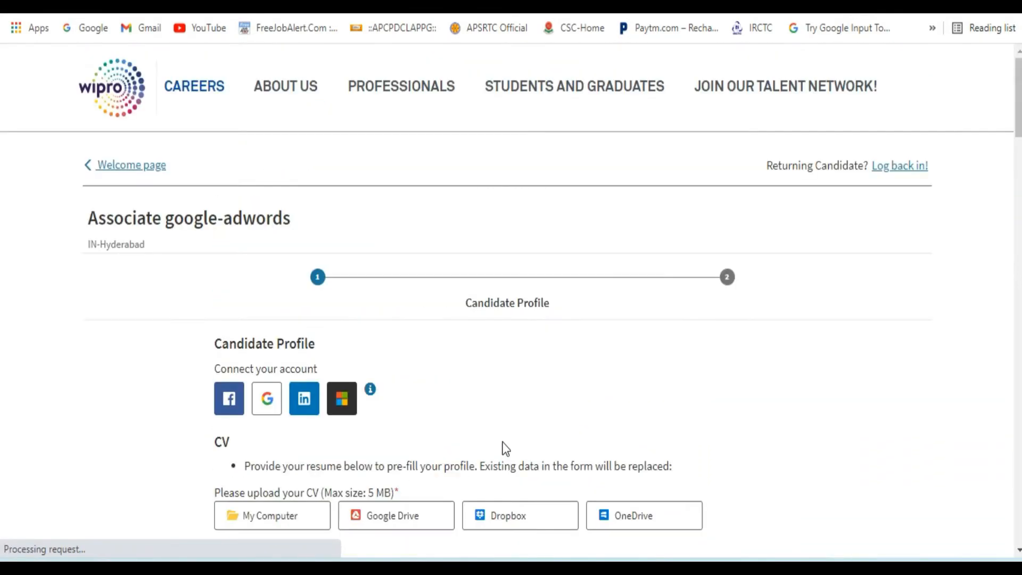
scroll(down, 3)
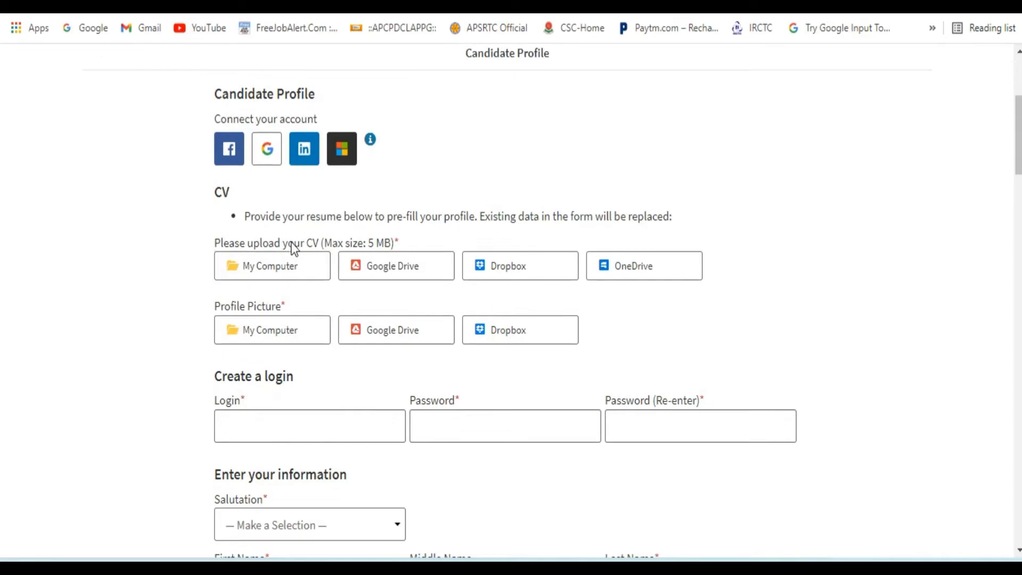
mouse_move(313, 249)
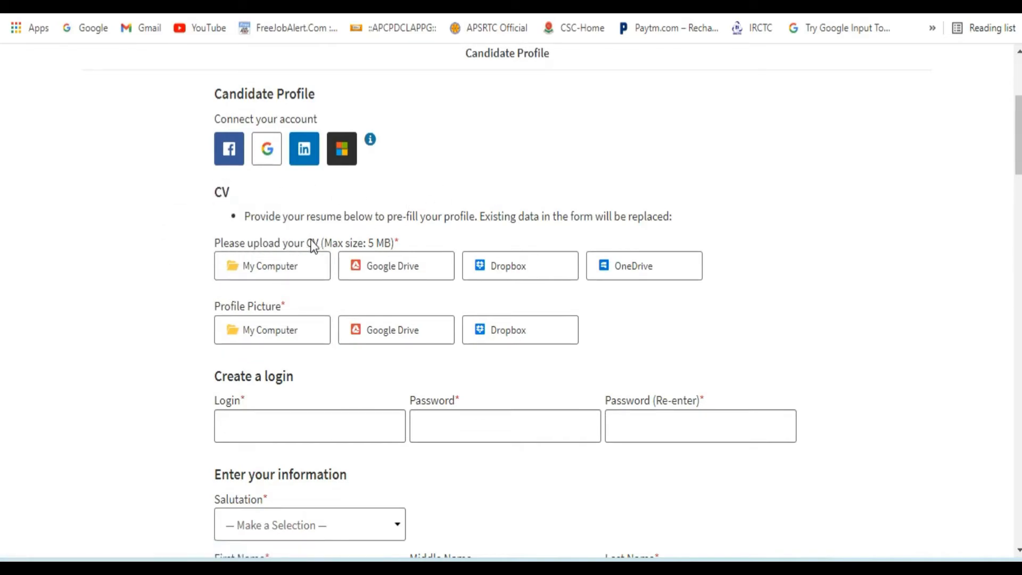
mouse_move(271, 243)
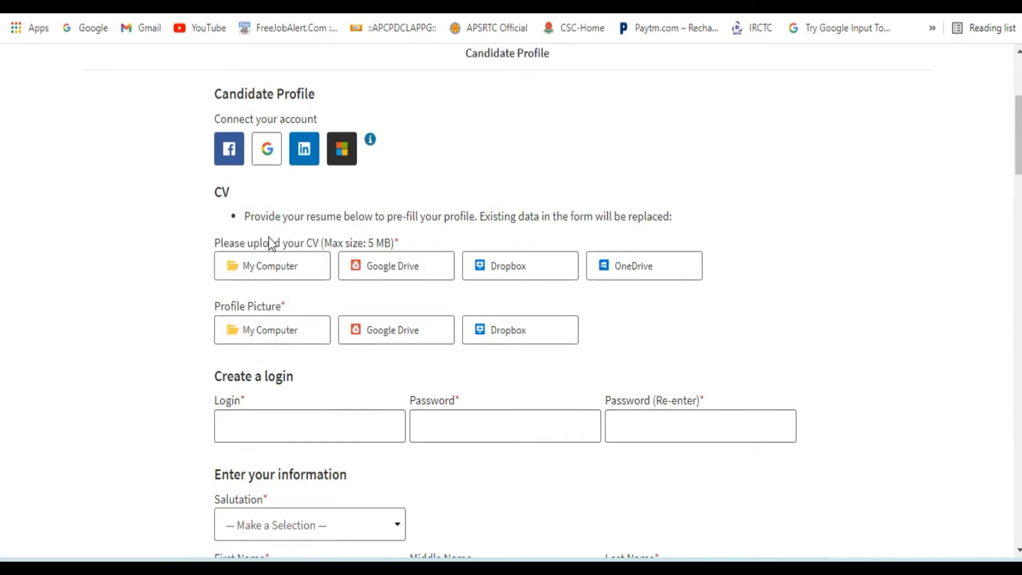
mouse_move(298, 369)
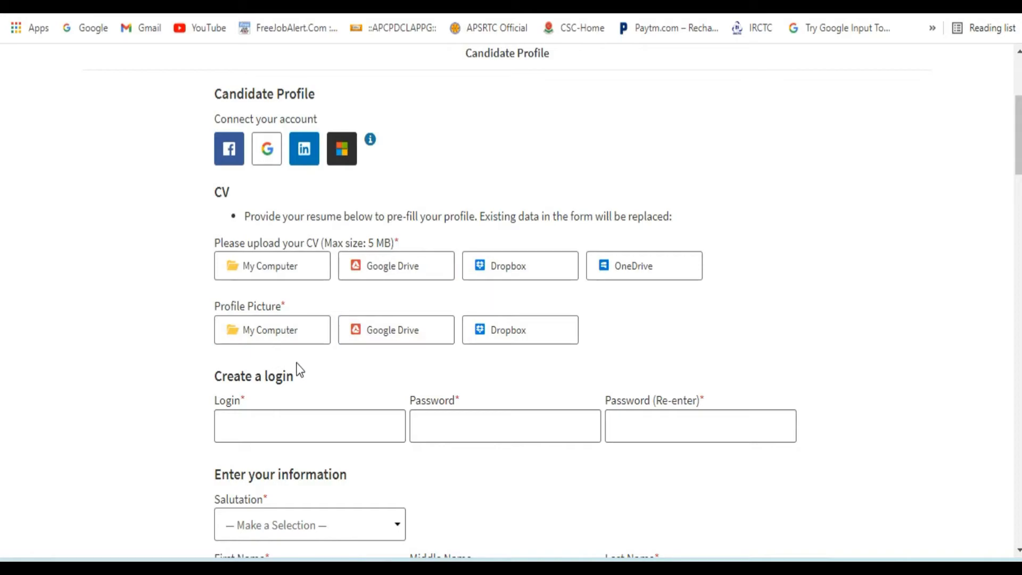
mouse_move(289, 356)
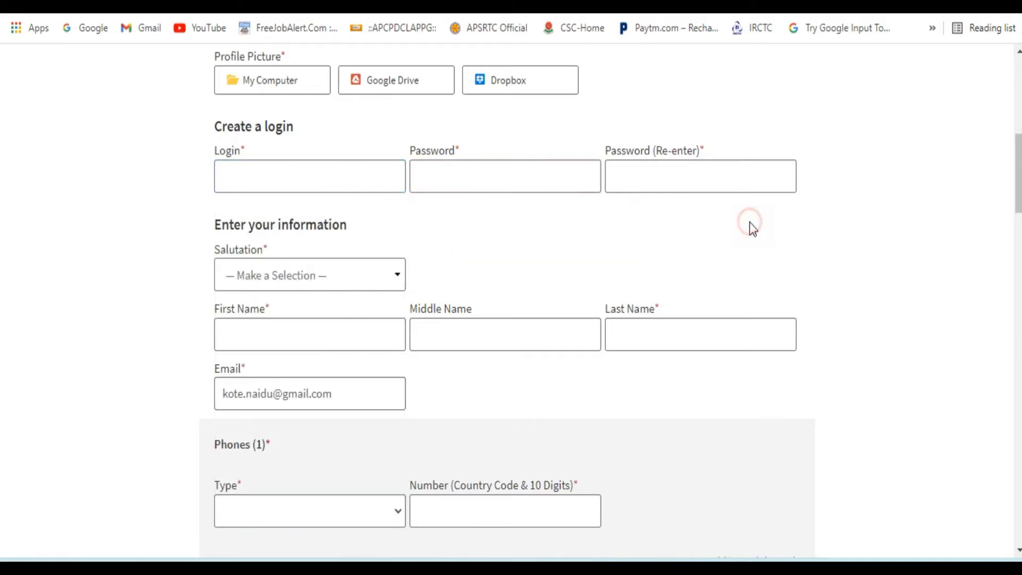
Set the phone type to Mobile and the address type to Home, then bring up the State/Province list.
click(309, 274)
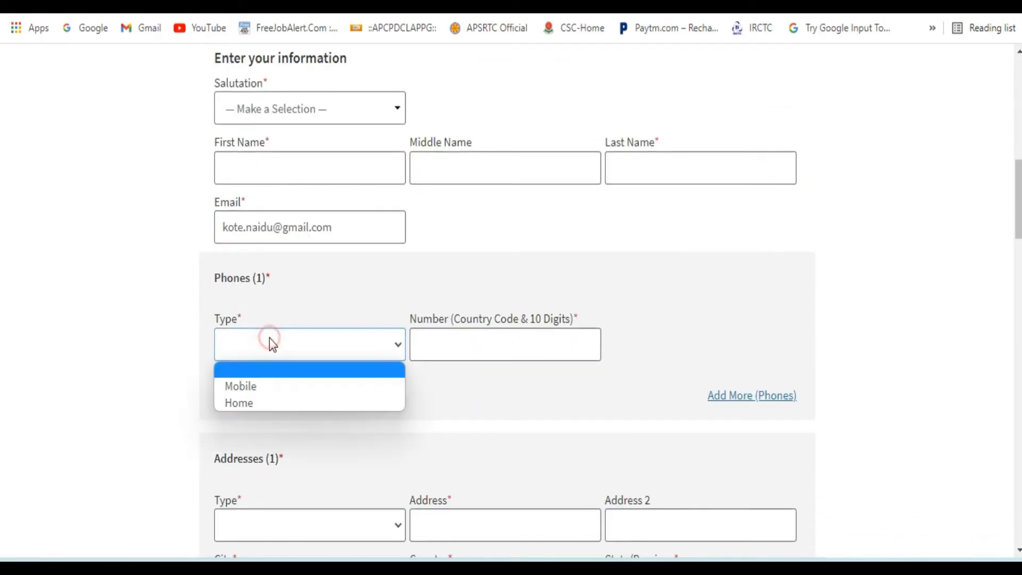
click(240, 385)
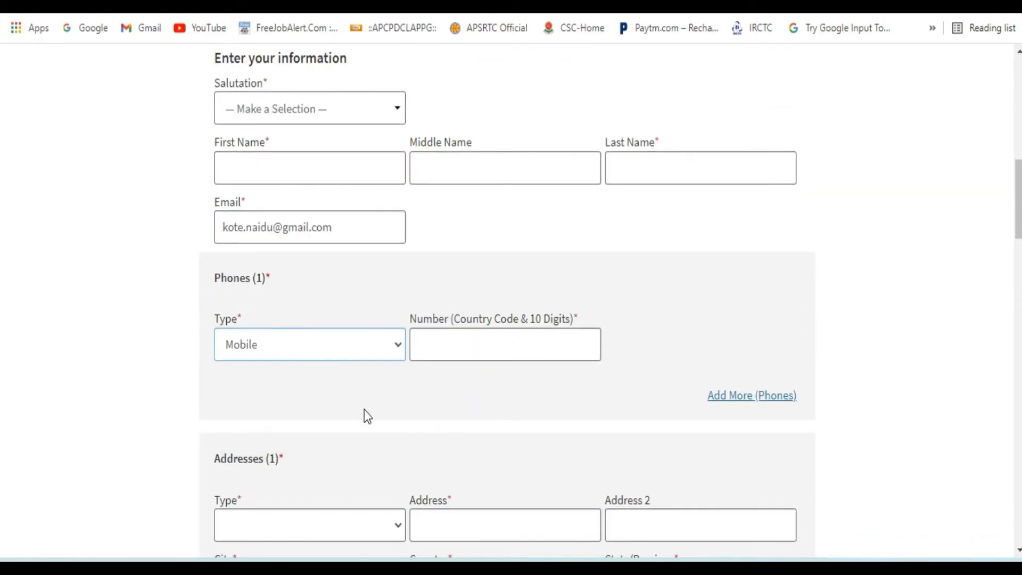
click(308, 357)
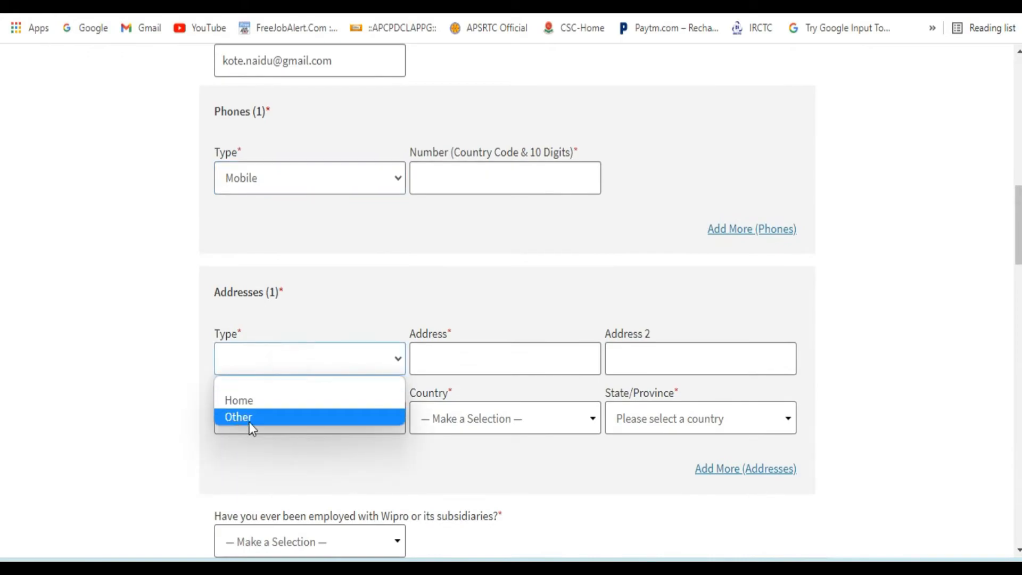
click(239, 400)
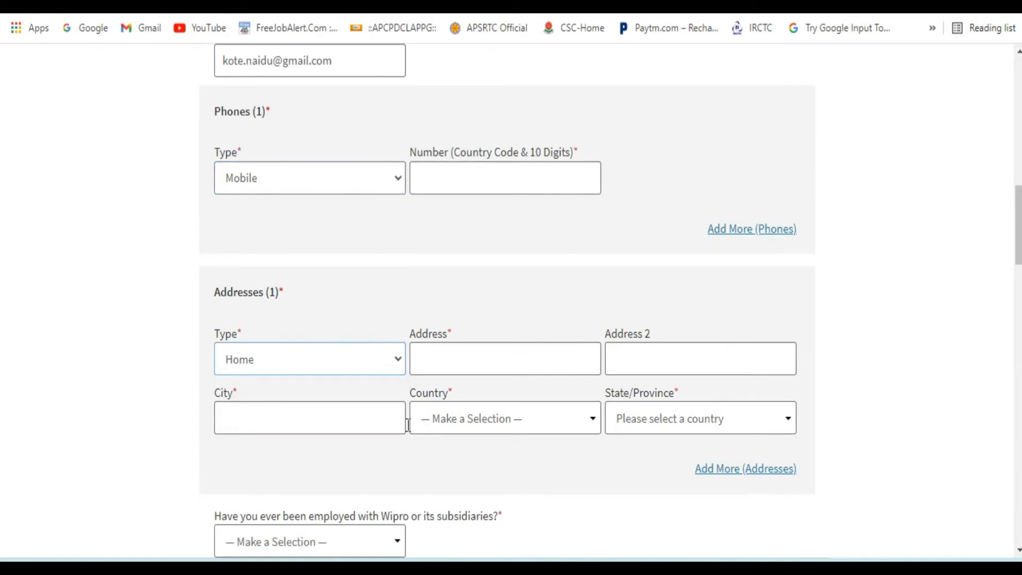
click(699, 418)
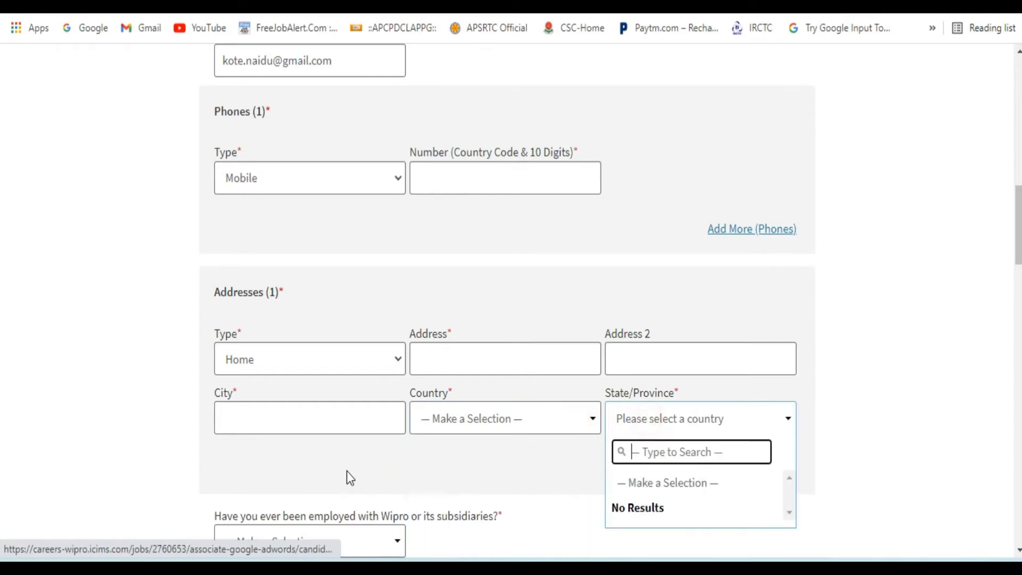
Answer Yes to prior Wipro employment and bring up the degree options.
scroll(down, 3)
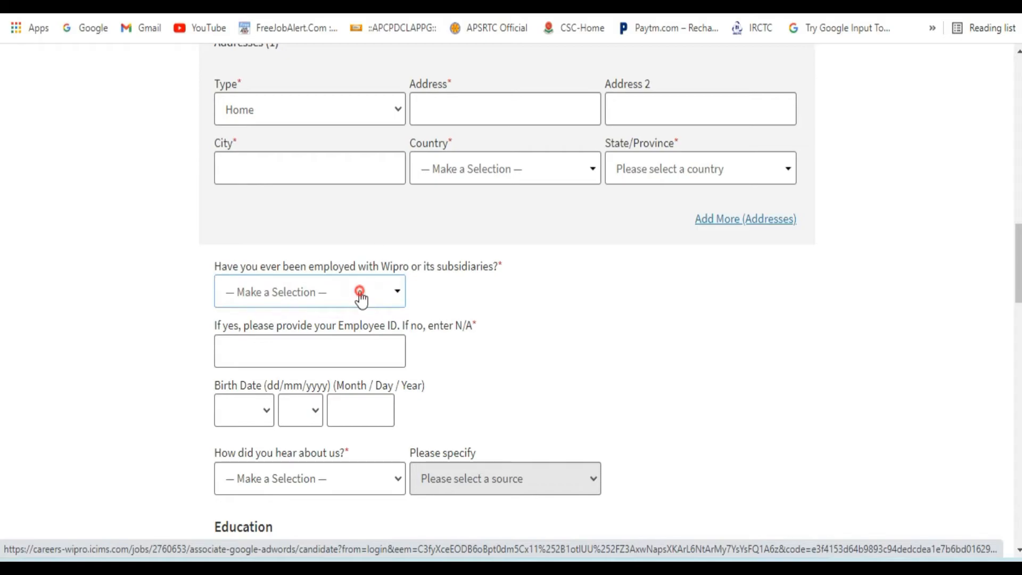
click(310, 292)
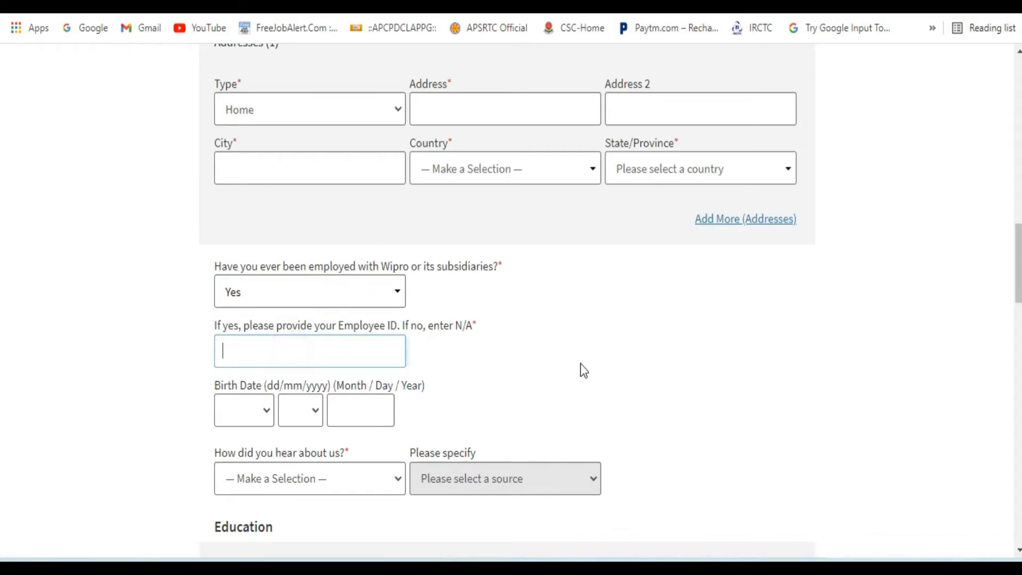
scroll(up, 3)
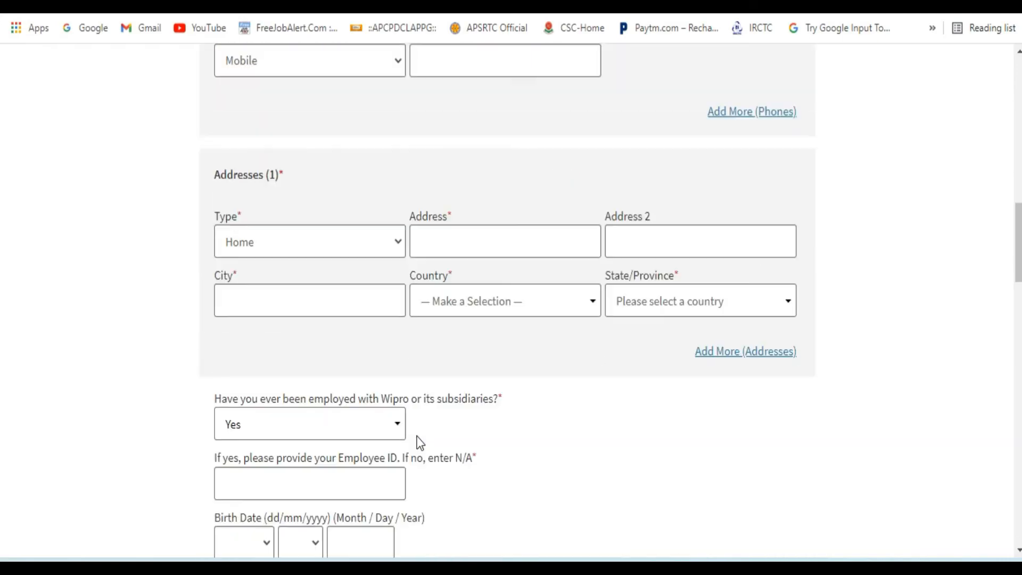
click(309, 385)
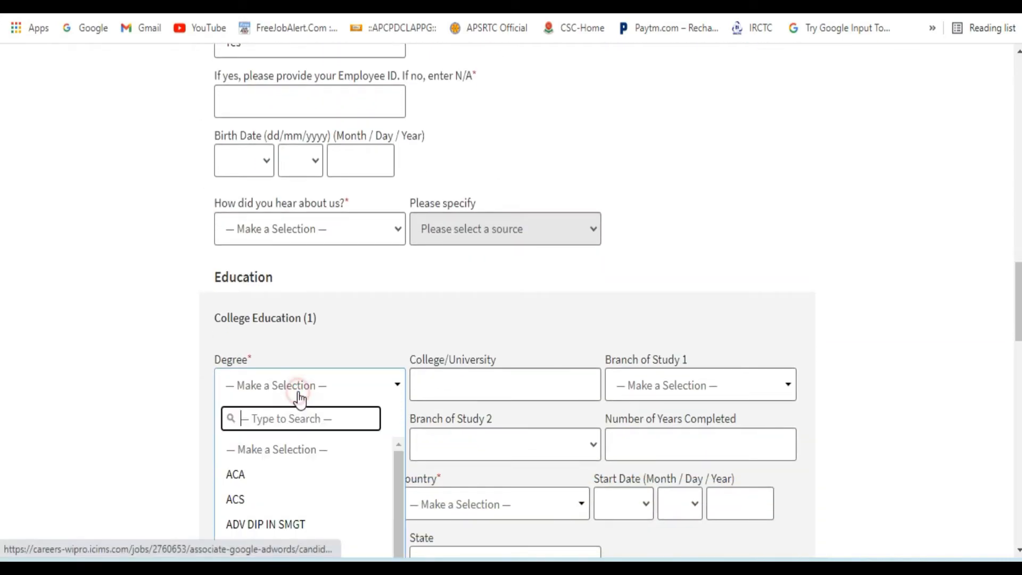
Scroll through Education and Work Experience, check the Time Zone list, and reach the Submit Profile button.
scroll(down, 3)
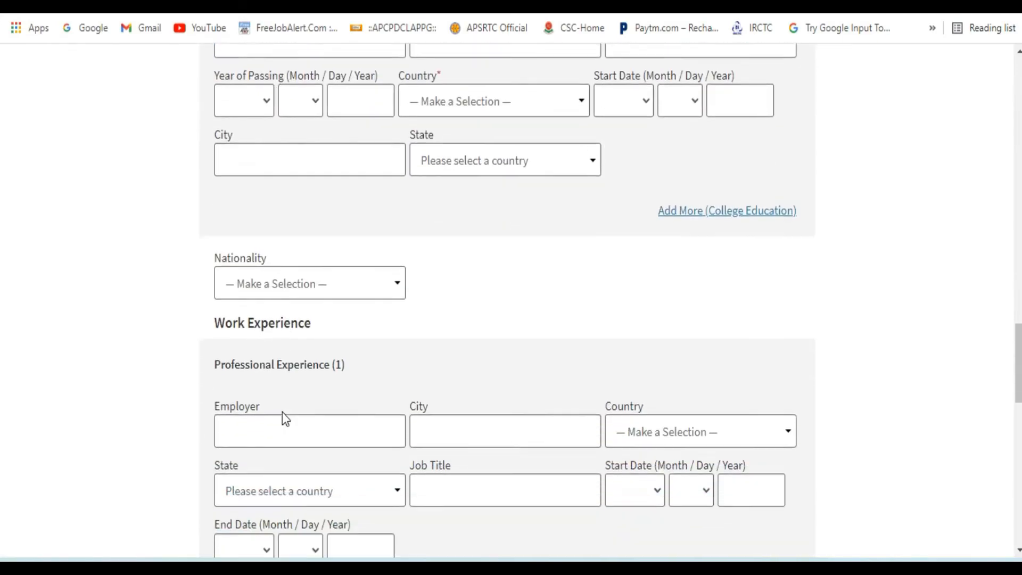
scroll(down, 3)
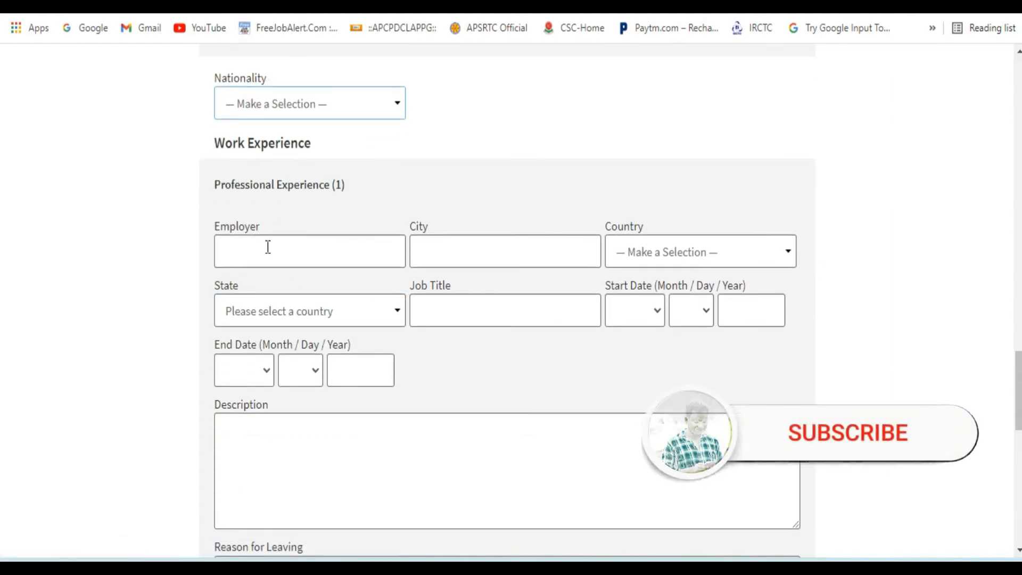
scroll(down, 3)
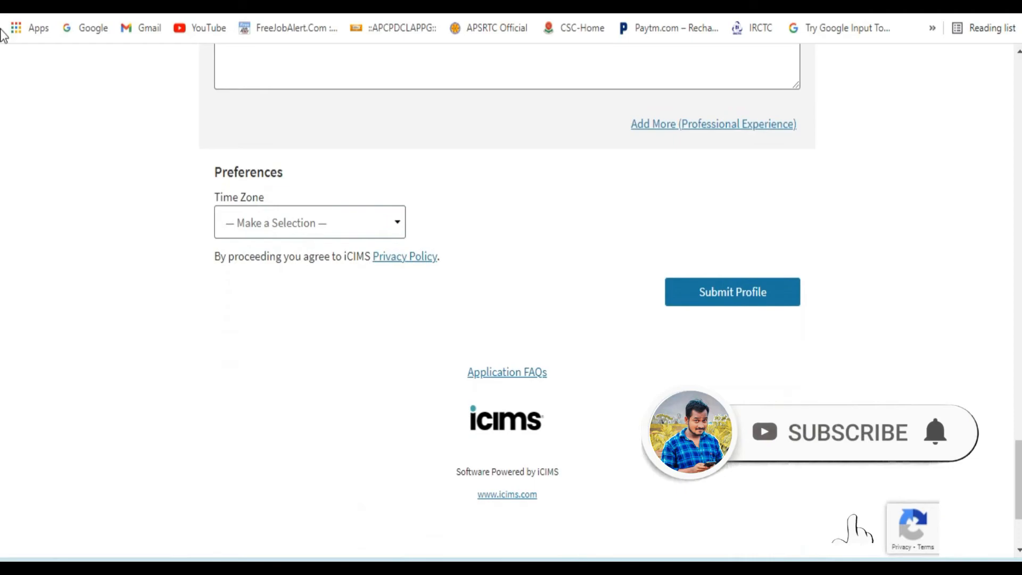
click(310, 223)
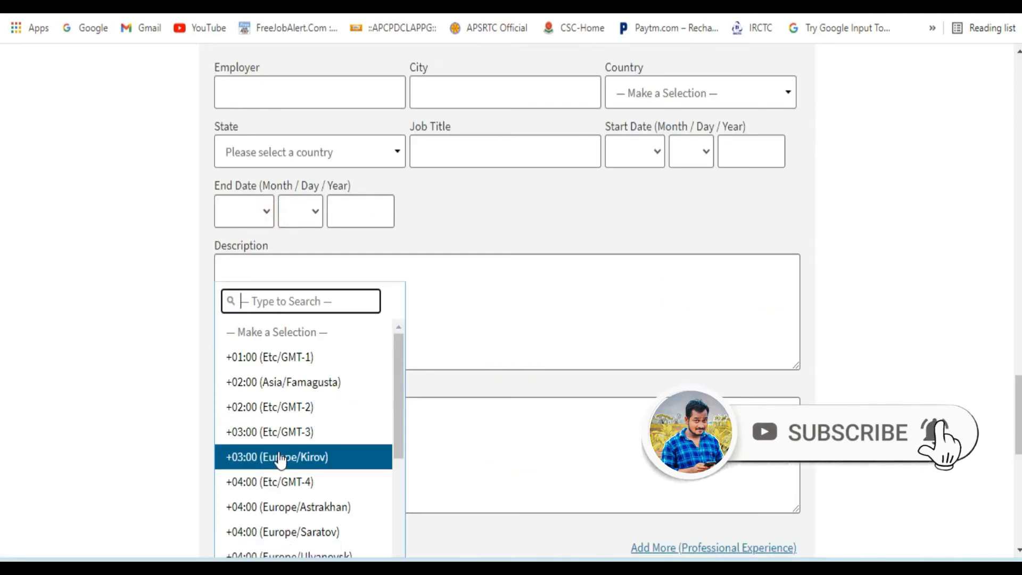
scroll(down, 3)
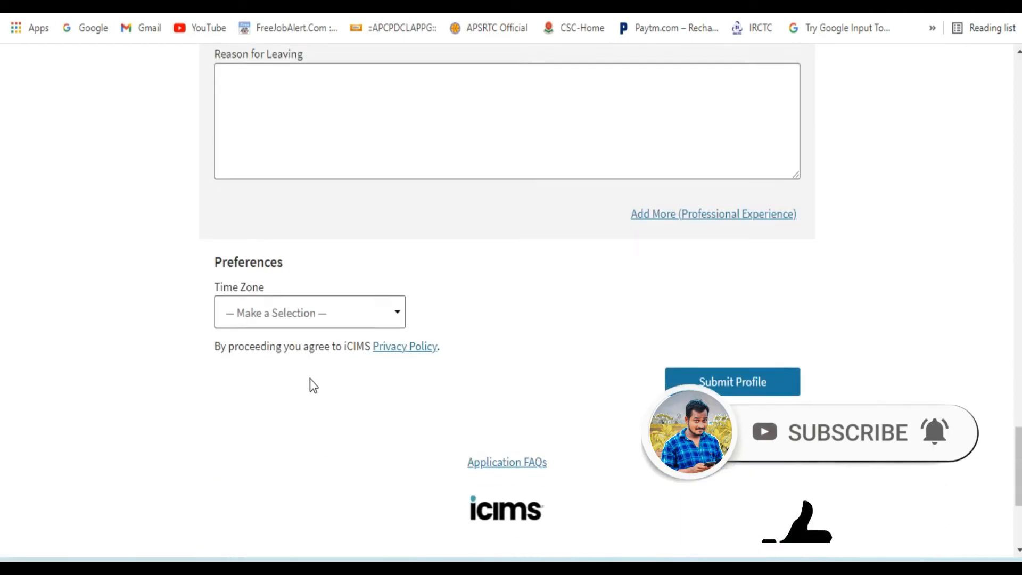
scroll(up, 3)
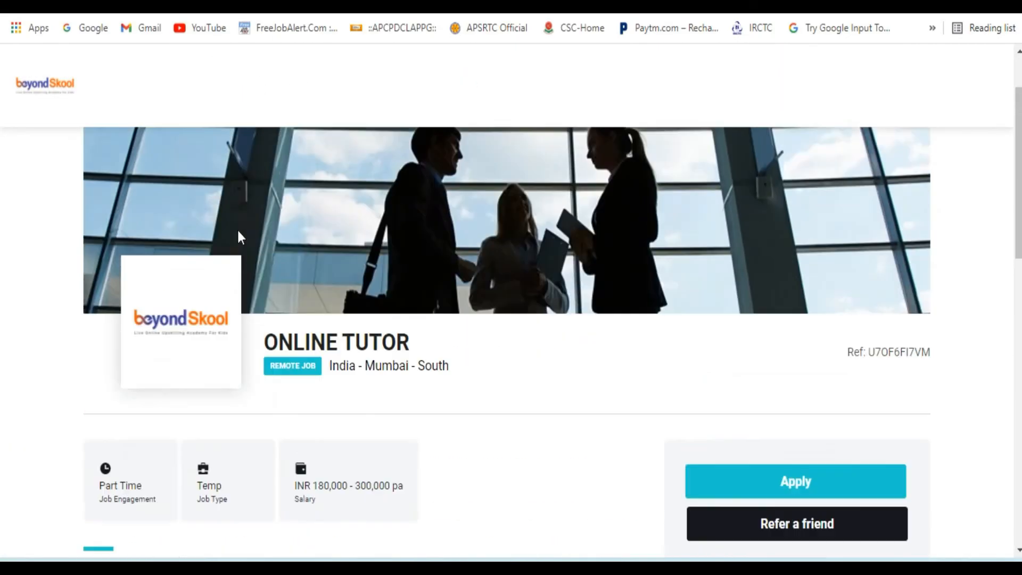
Return to the BeyondSkool Online Tutor posting, scroll its role and offer details, then back to the top.
click(794, 481)
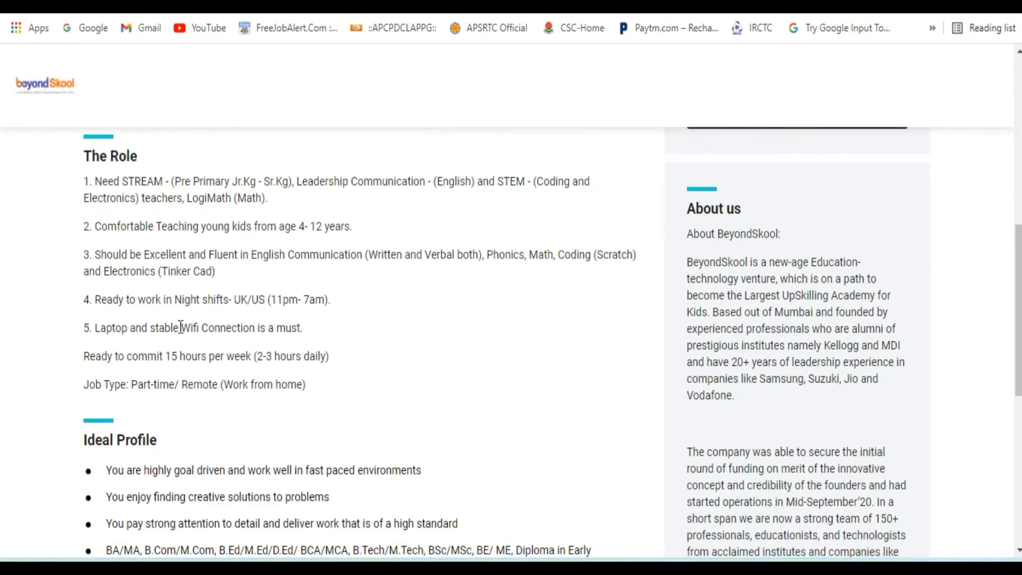
scroll(down, 3)
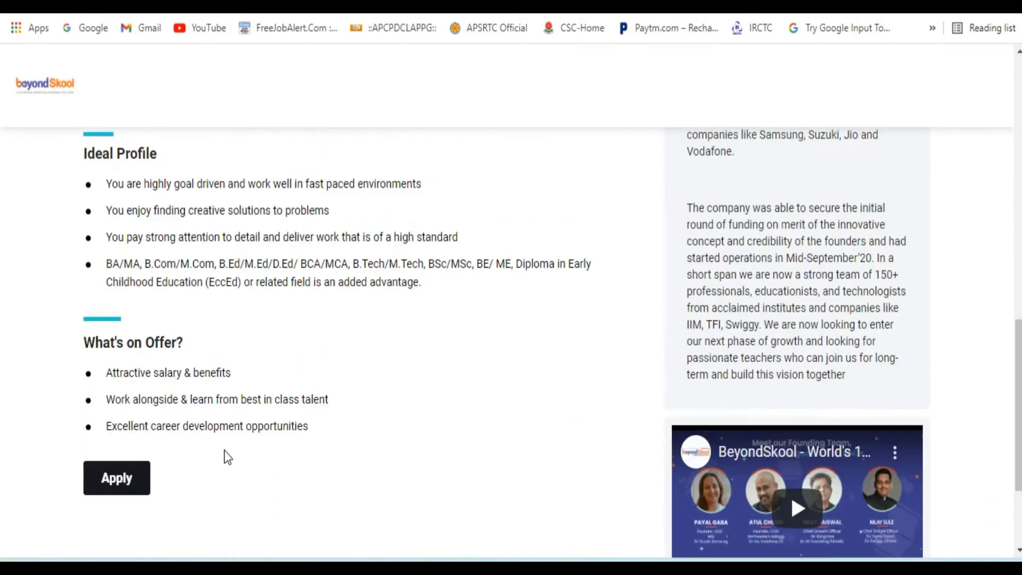
scroll(up, 3)
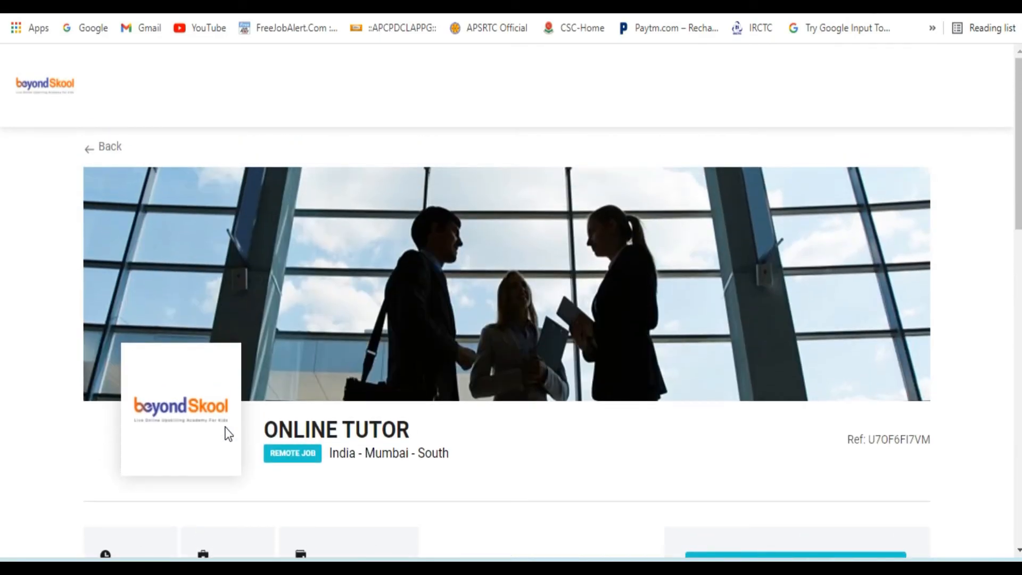
mouse_move(253, 399)
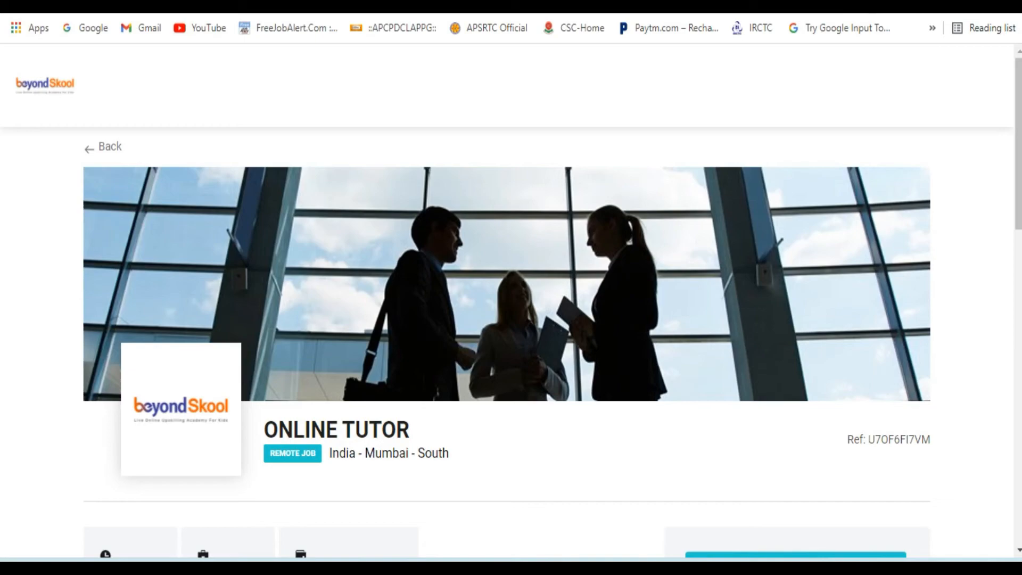
mouse_move(292, 421)
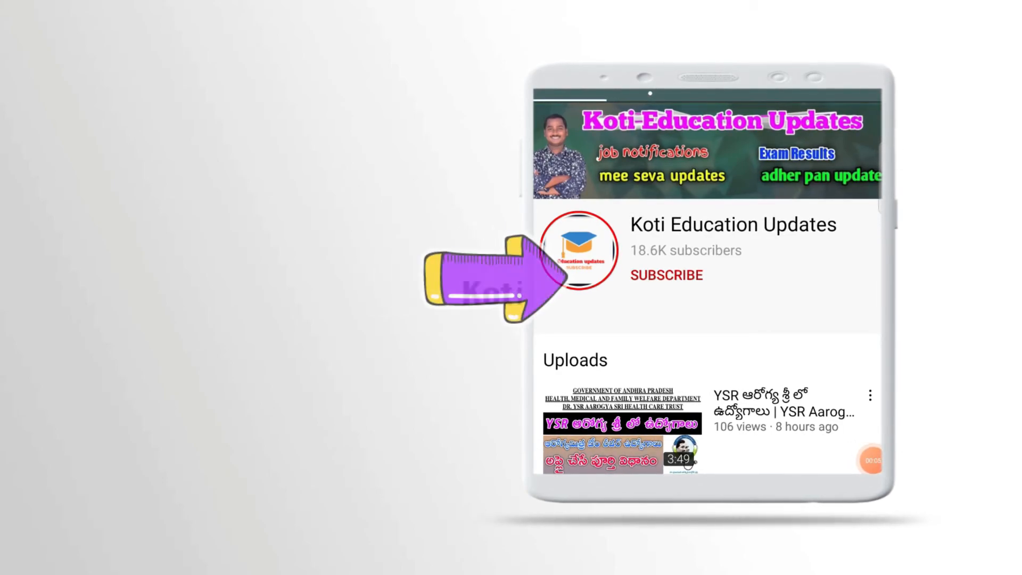
Play the Koti Education Updates subscribe and notification bell outro.
click(666, 275)
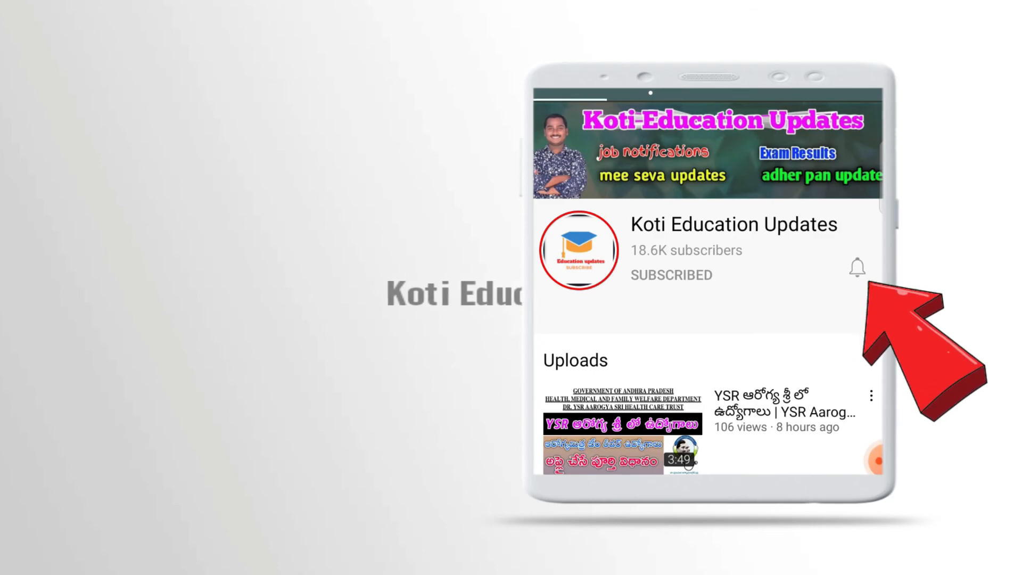
click(858, 267)
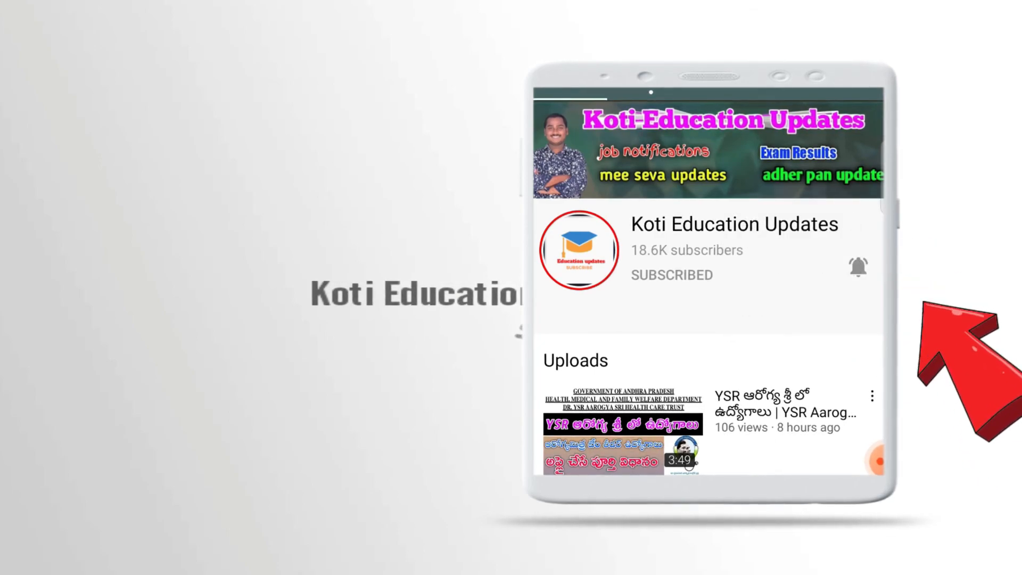